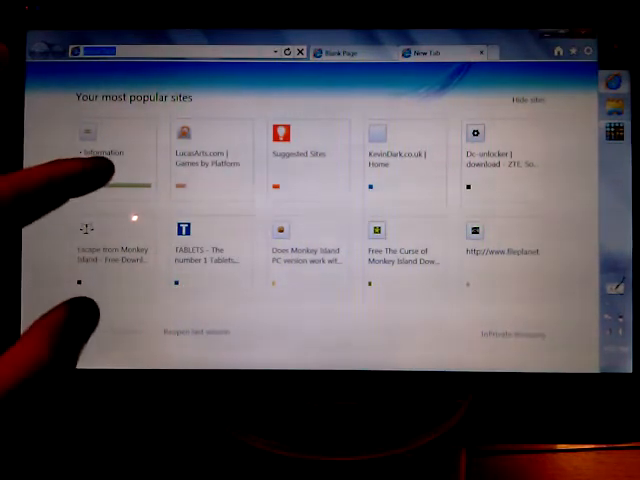
# Open the EXOPC forum from its tile on the New Tab popular sites page.
pyautogui.click(95, 151)
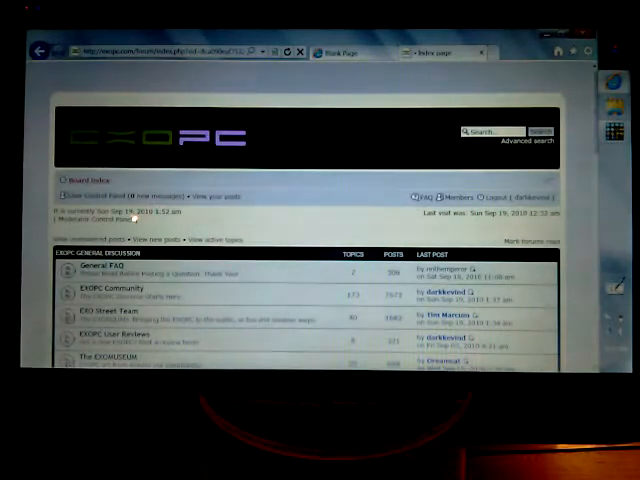
# Scroll the board index down and back up to find the EXOPC Community forum.
pyautogui.scroll(-3)
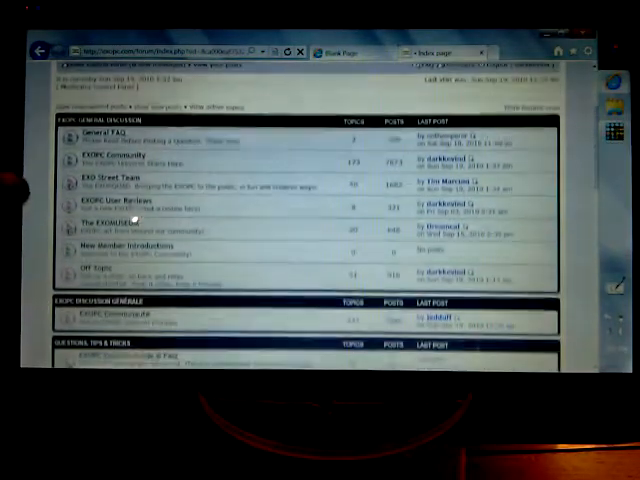
pyautogui.scroll(-3)
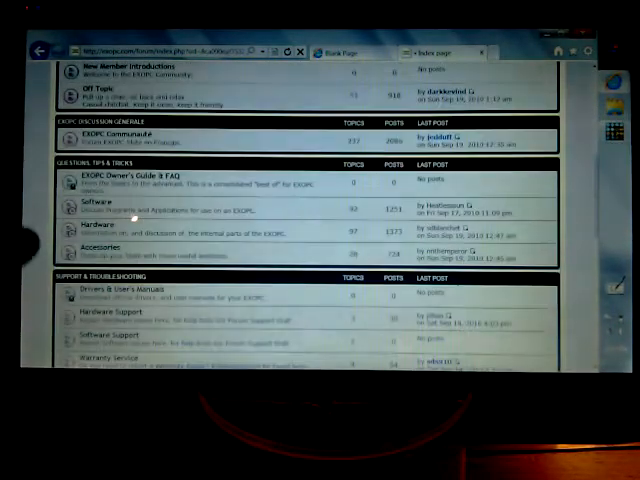
pyautogui.scroll(3)
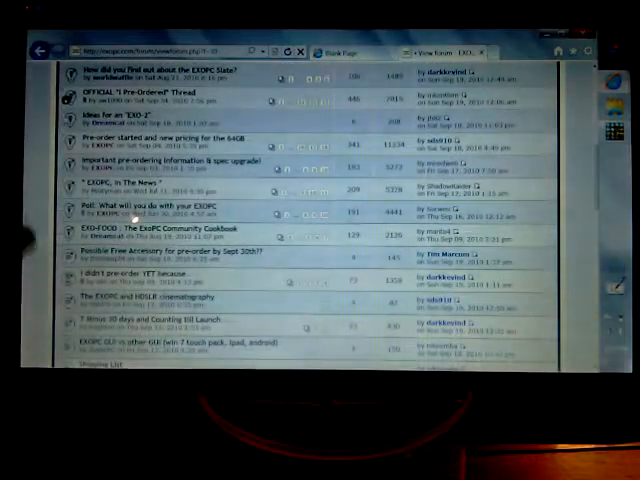
pyautogui.scroll(-3)
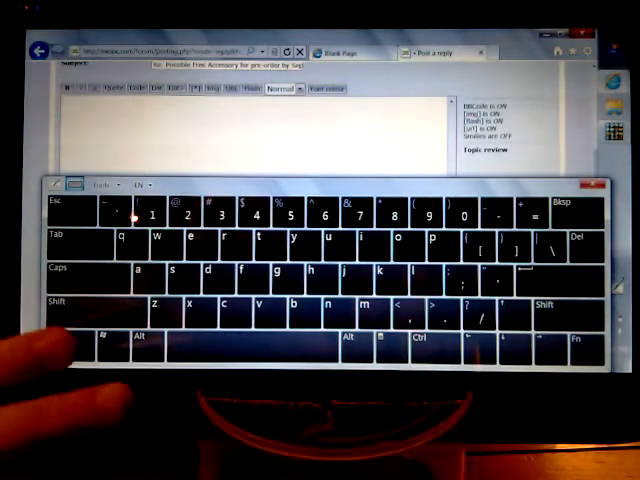
# Choose a Docking option from the Input Panel's Tools menu to dock the keyboard.
pyautogui.click(107, 185)
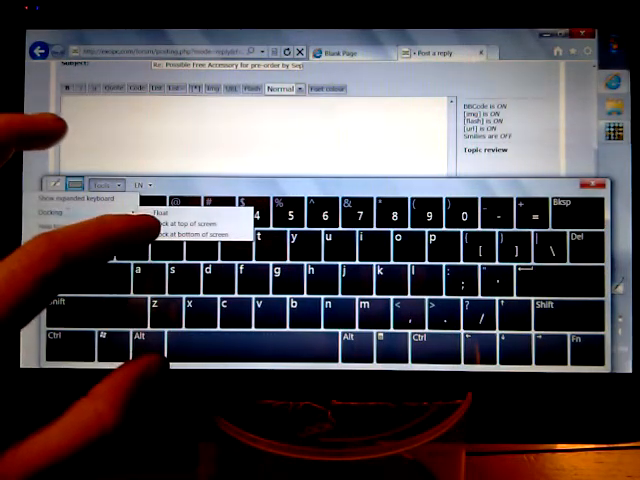
pyautogui.click(193, 222)
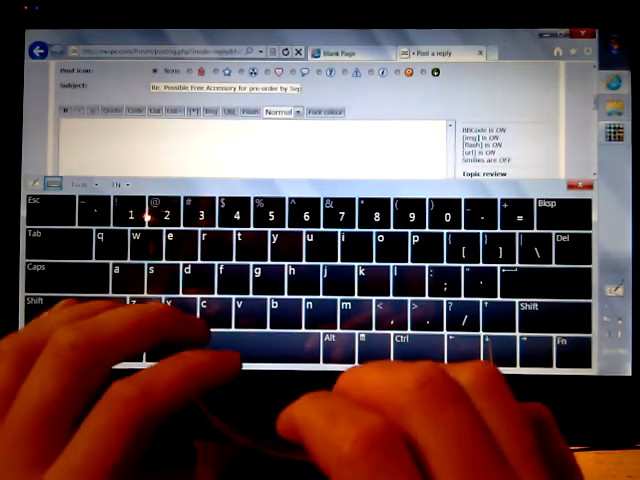
# Type "This is another test. Please dont worry" as the reply message.
pyautogui.write('This is another test. Please dont')
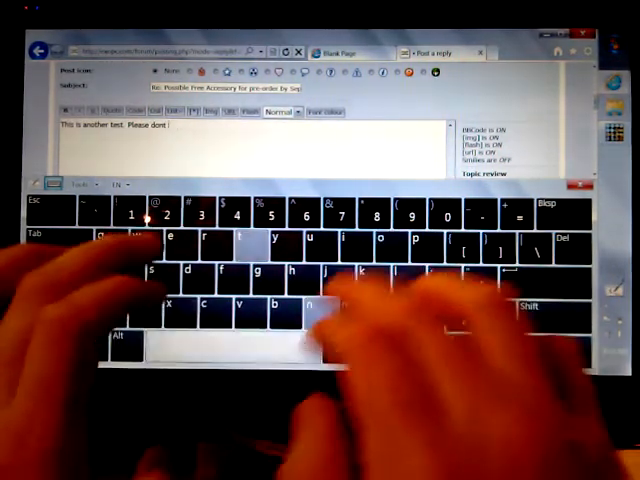
pyautogui.write('worry')
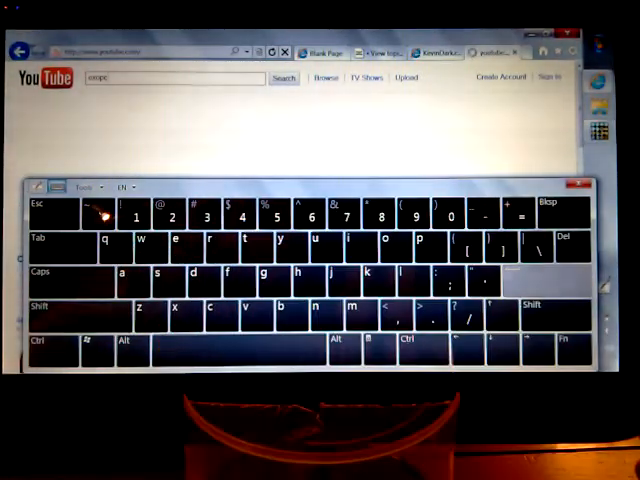
# Run the YouTube search for "exopc".
pyautogui.click(283, 78)
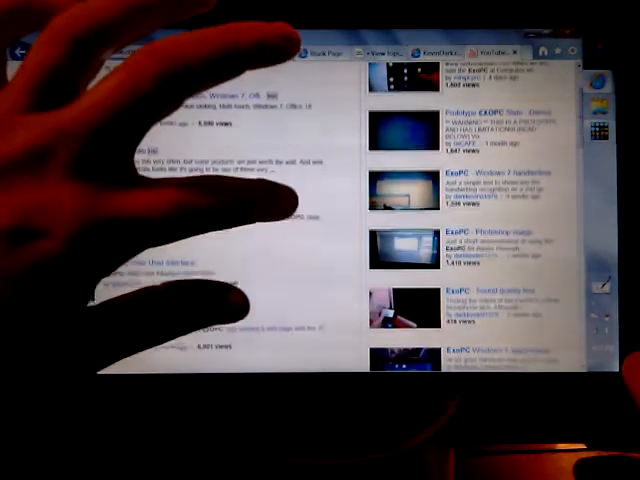
# Scroll the exopc results to the "ExoPC - Sound quality test" video.
pyautogui.scroll(-3)
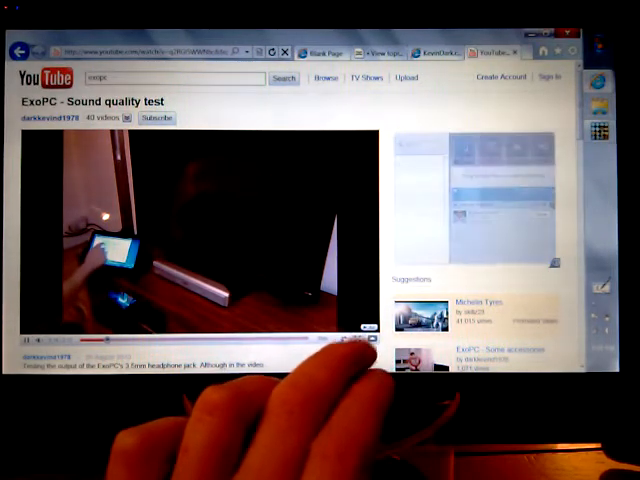
# Switch the ExoPC sound quality test video to full screen.
pyautogui.click(362, 332)
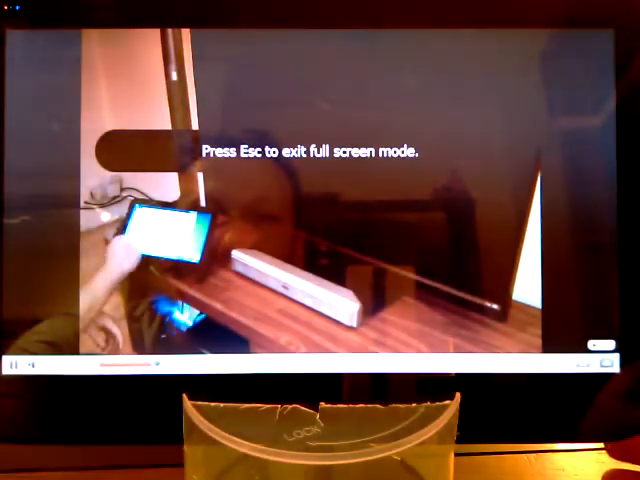